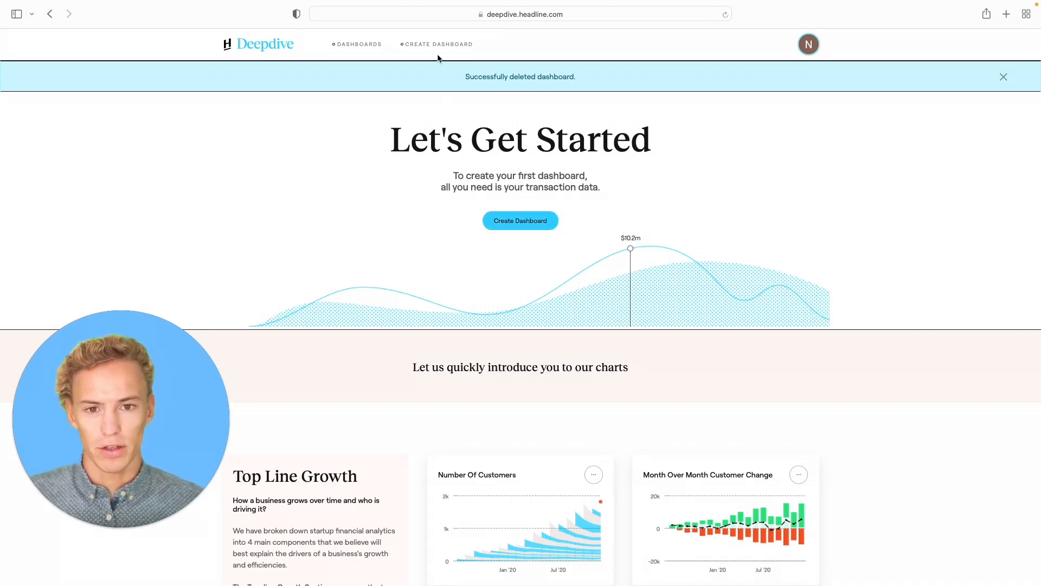
pyautogui.moveTo(438, 44)
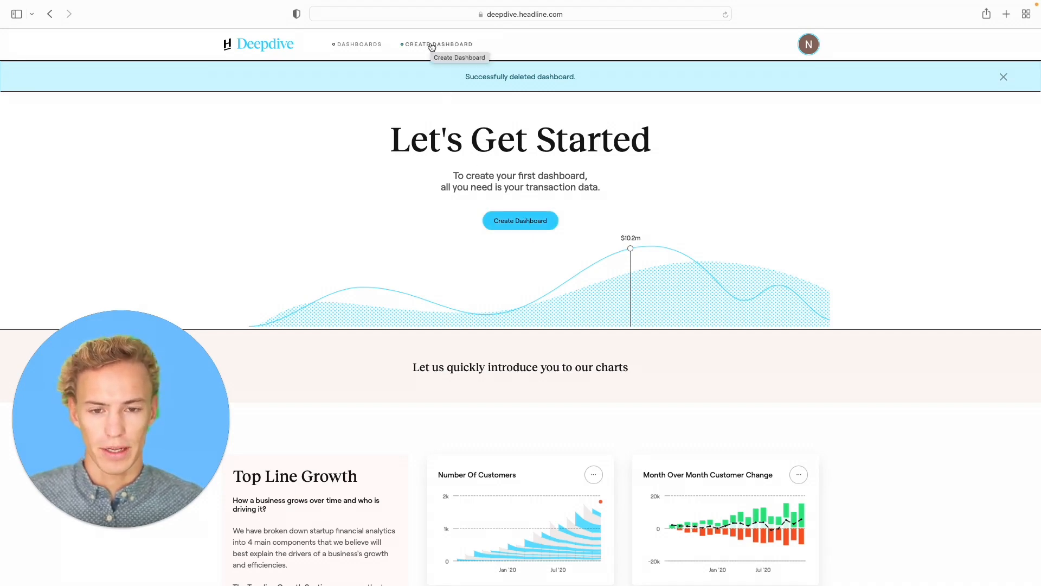
# Step: Start a new dashboard from Create Dashboard in the top navigation
pyautogui.click(438, 44)
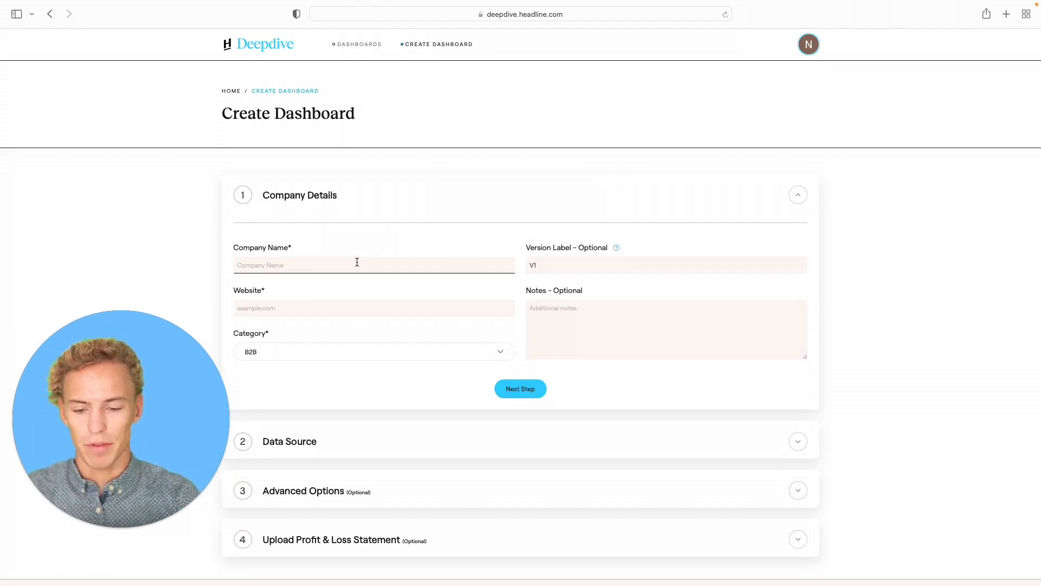
# Step: Enter company name Headline, website headline.com and category Others
pyautogui.write('Headlin')
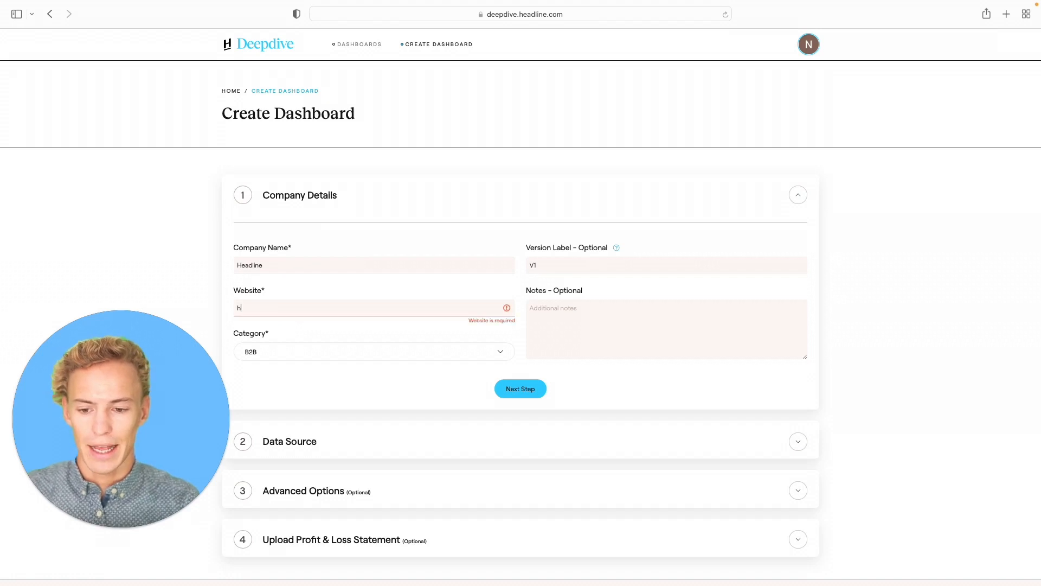
pyautogui.write('eadline.com')
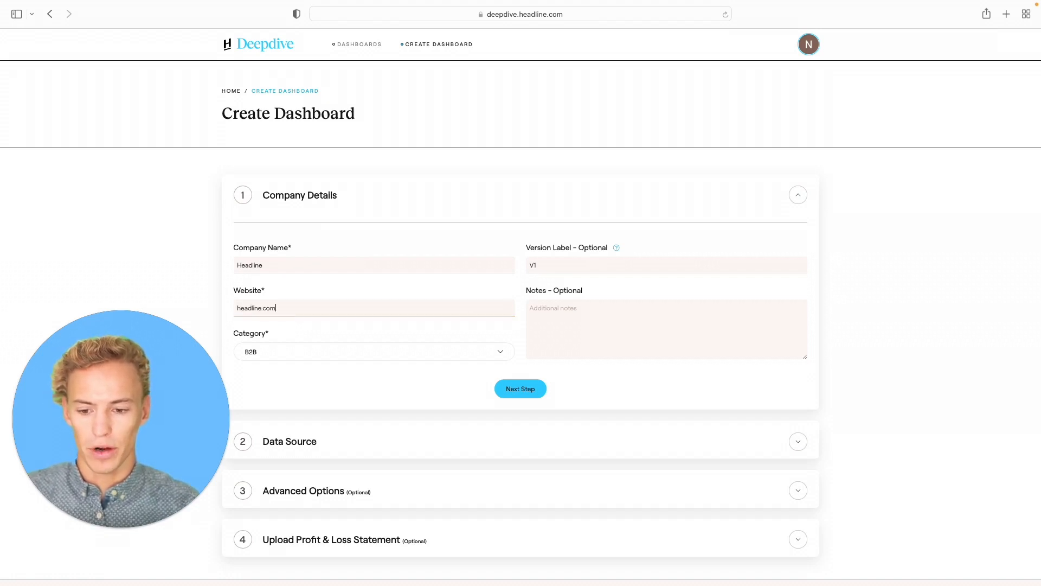
pyautogui.moveTo(254, 203)
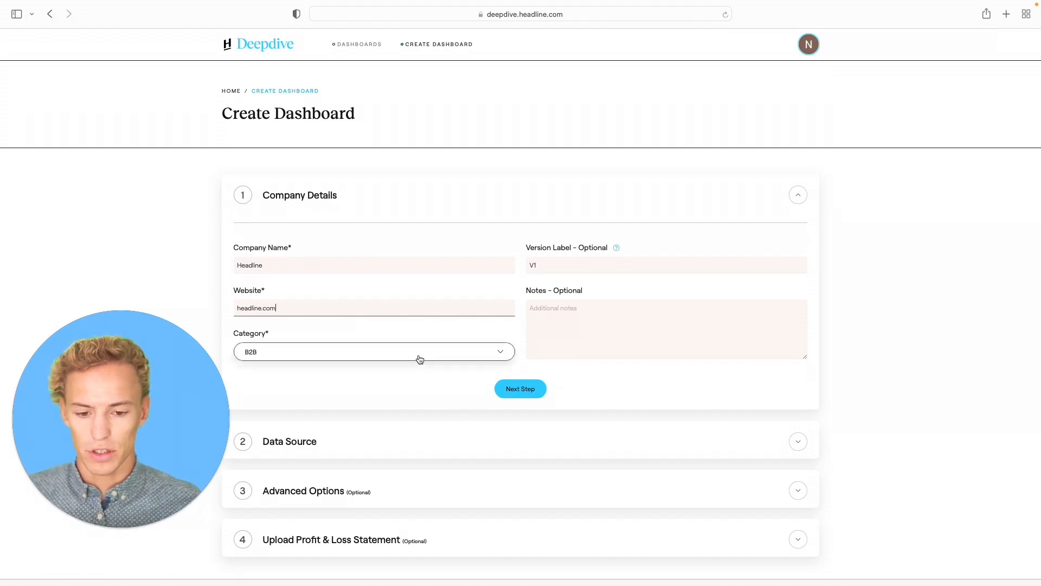
pyautogui.click(374, 351)
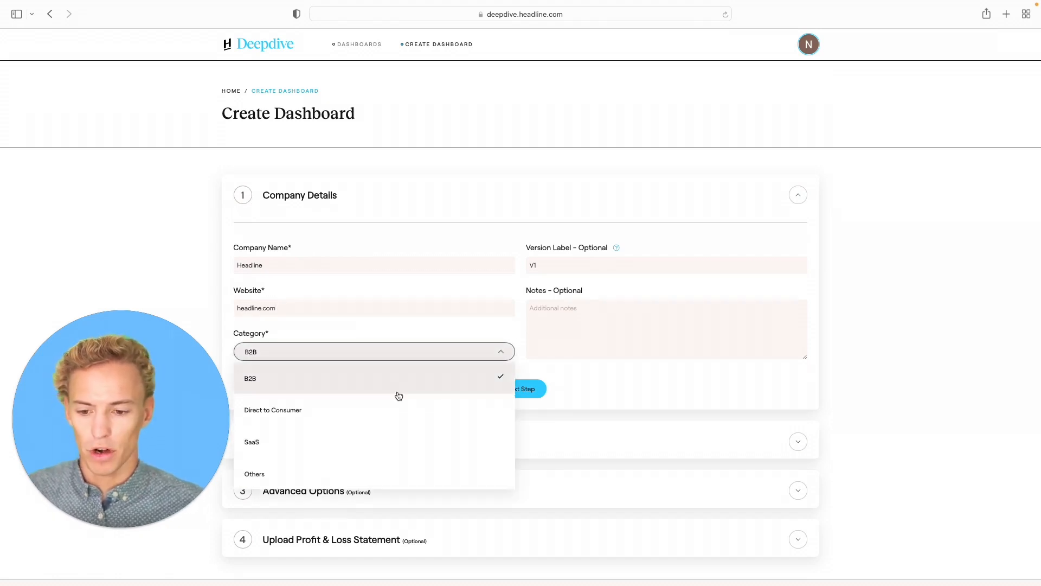
pyautogui.moveTo(380, 463)
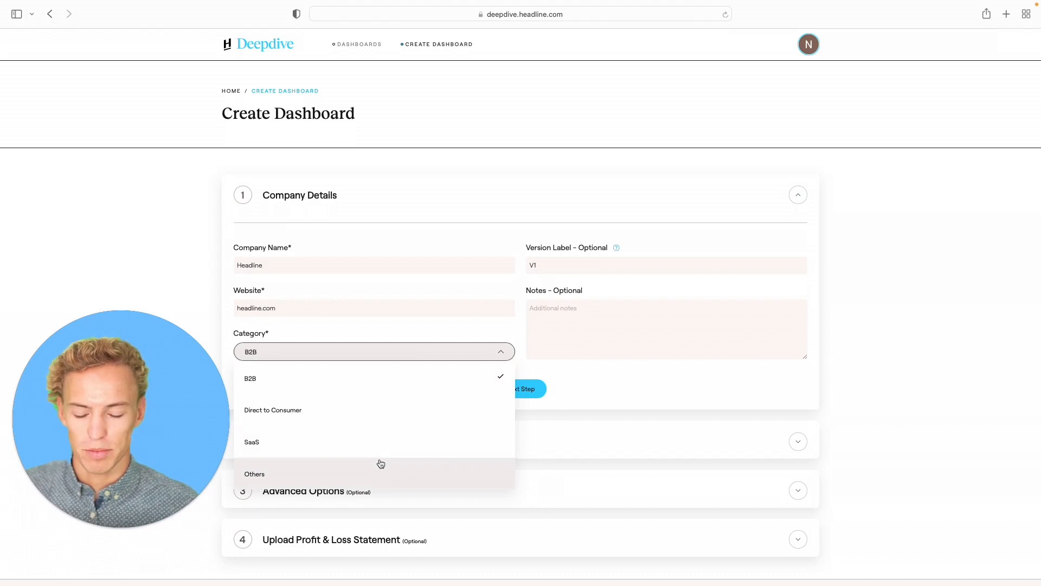
pyautogui.click(254, 474)
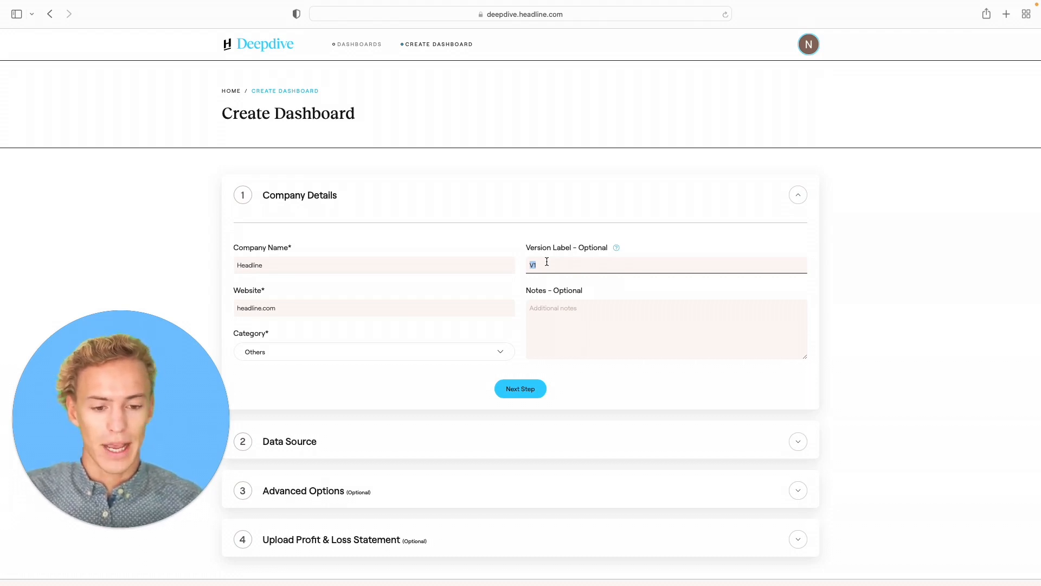
# Step: Add version label 'Demo dashboard' and note 'this is run with demo data', then continue to Data Source
pyautogui.write('Demo dashboard')
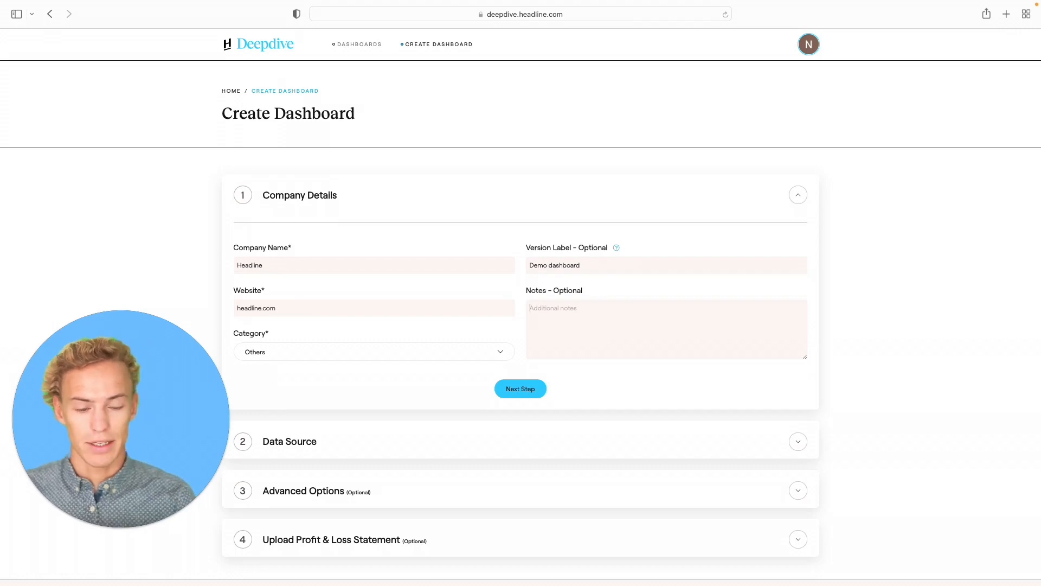
pyautogui.write('this is run w')
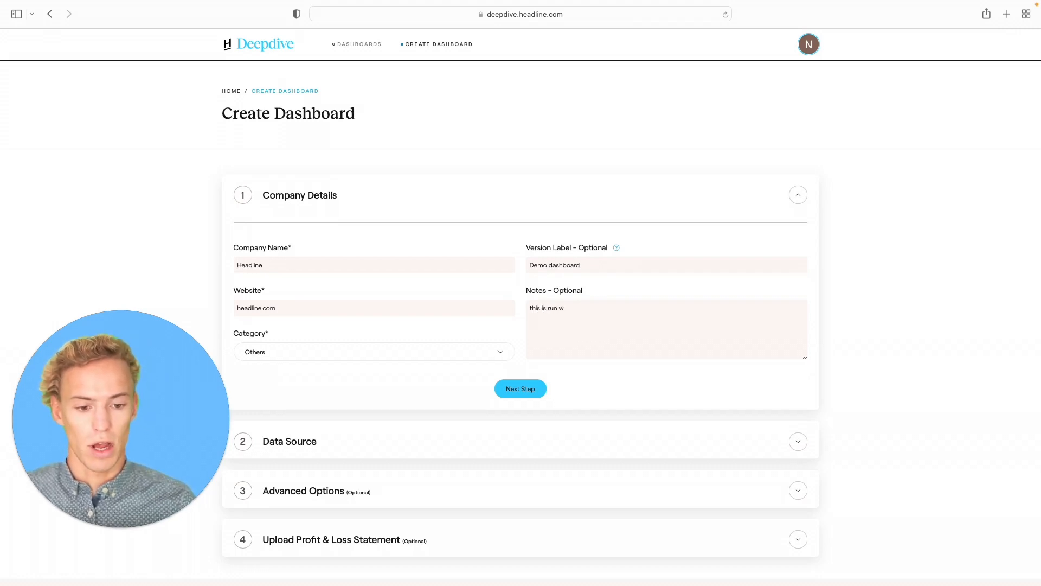
pyautogui.write('ith demo data')
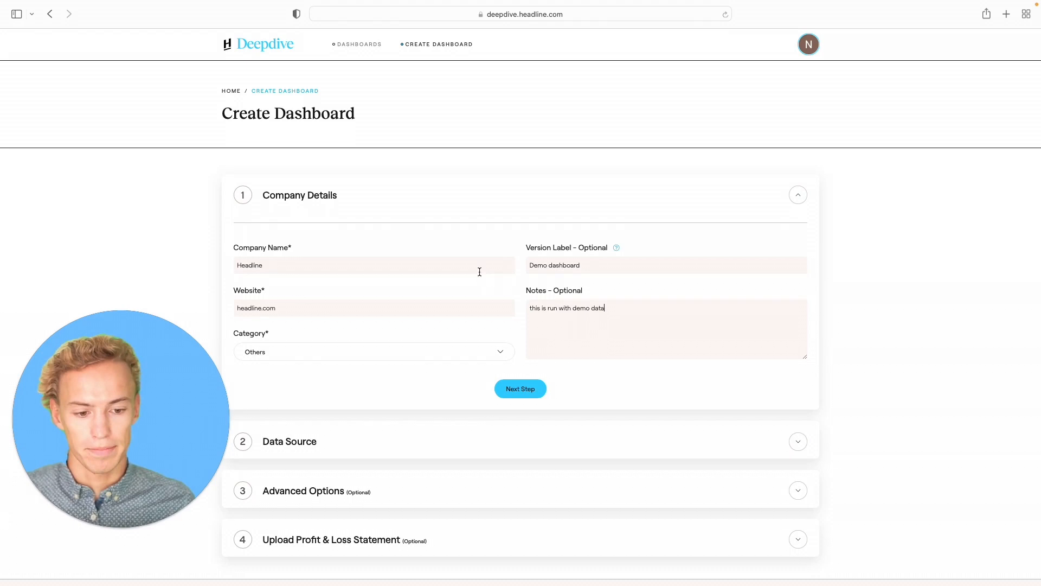
pyautogui.click(521, 388)
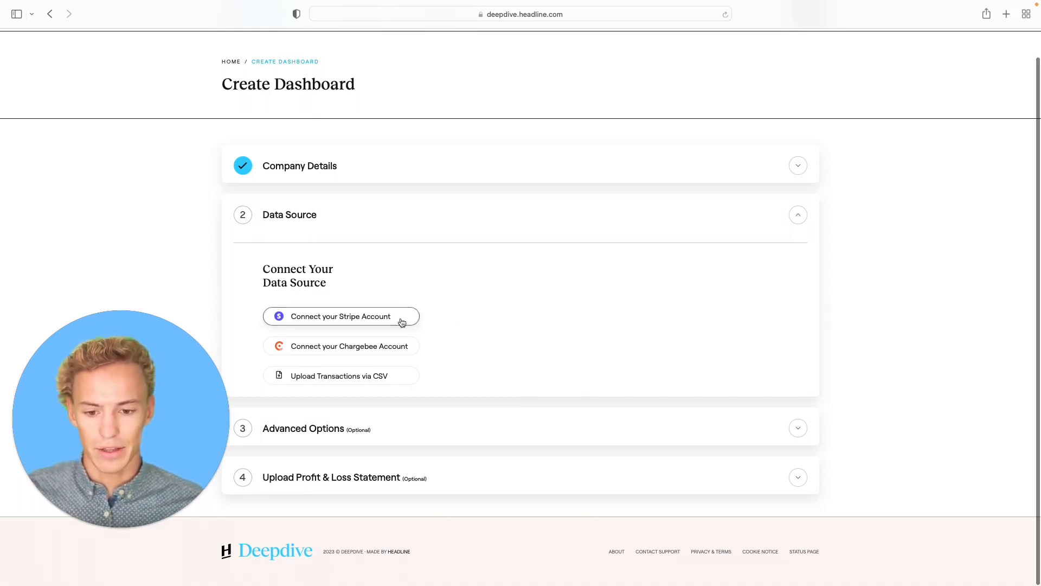
pyautogui.moveTo(392, 353)
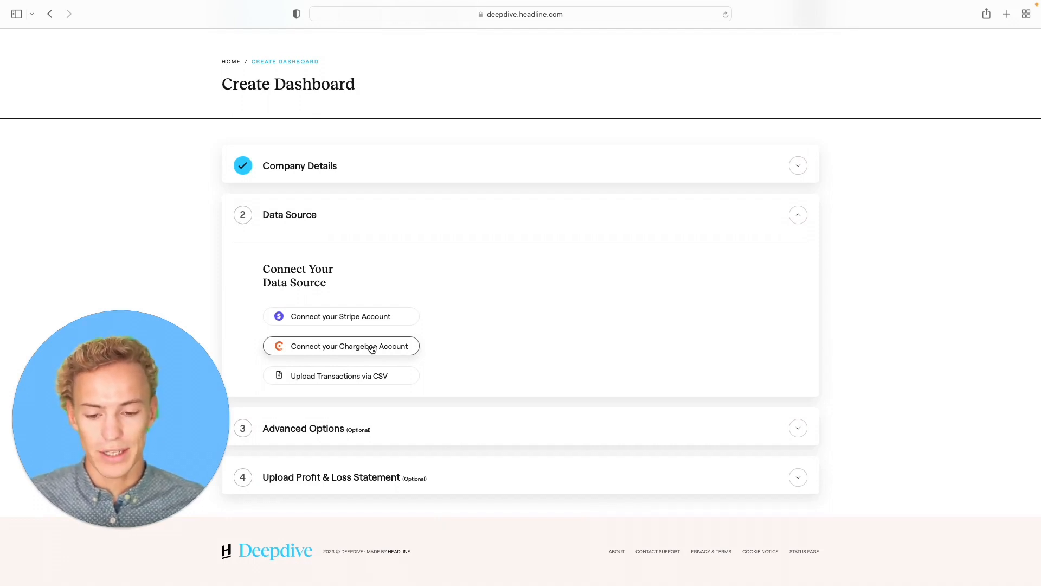
pyautogui.moveTo(370, 376)
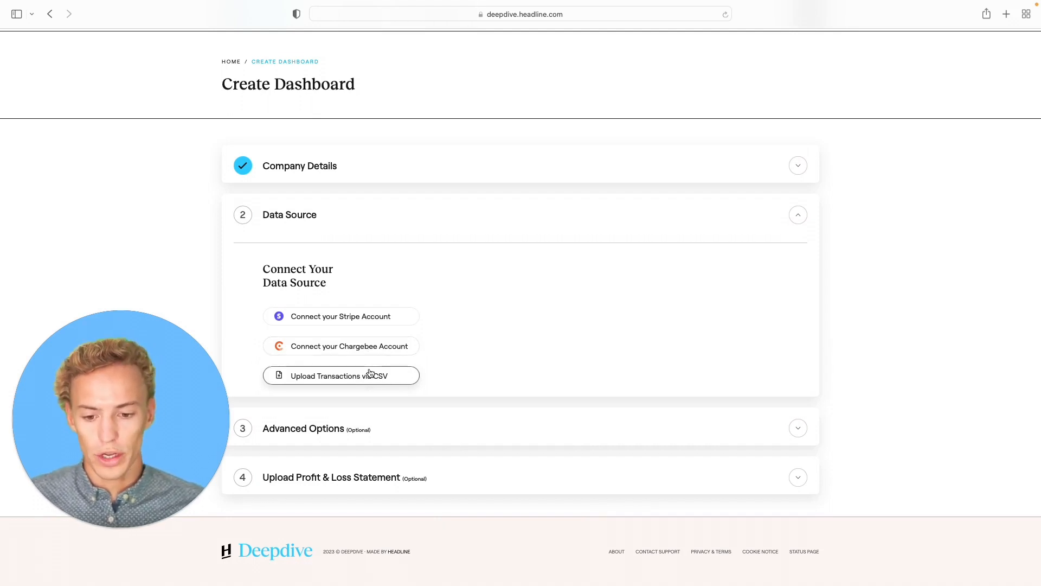
# Step: Choose Upload Transactions via CSV as the data source
pyautogui.click(341, 375)
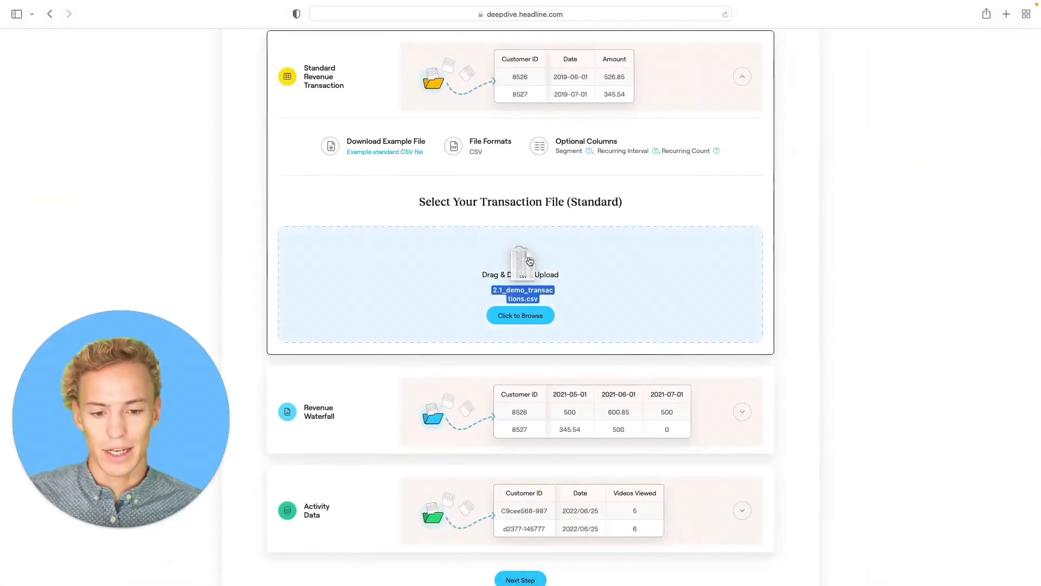
pyautogui.click(520, 315)
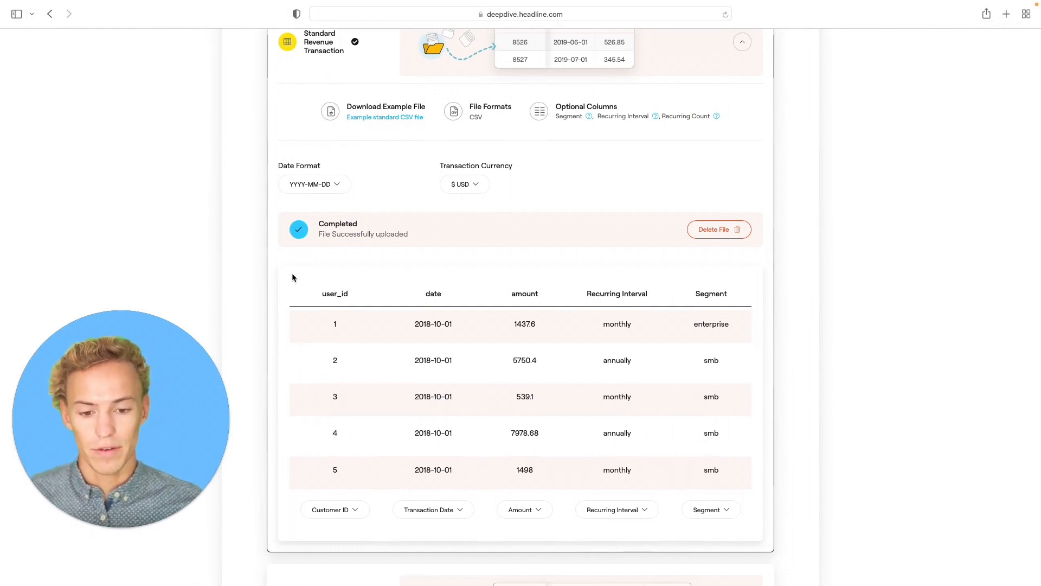
pyautogui.doubleClick(335, 294)
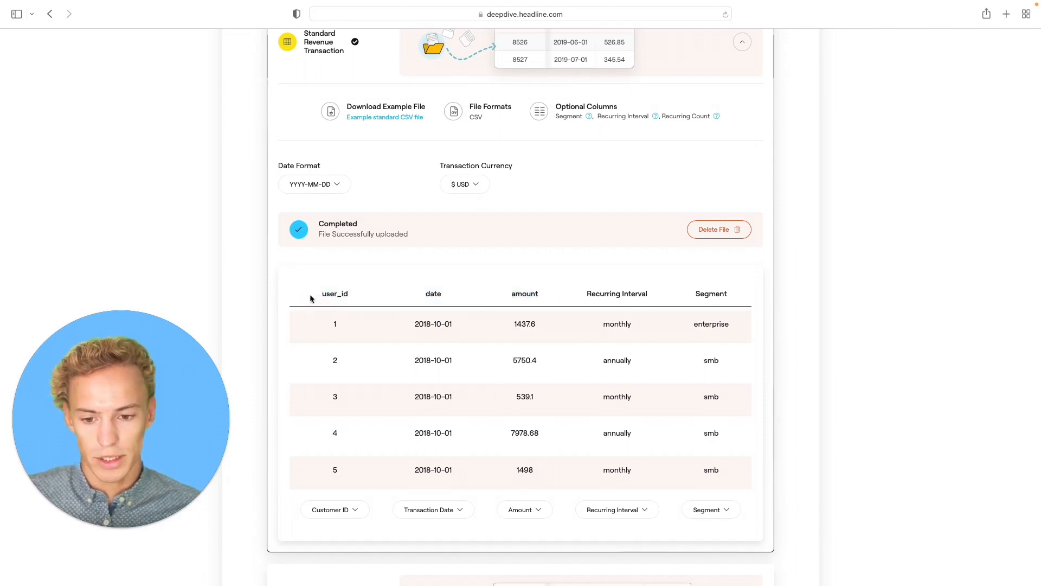
pyautogui.doubleClick(335, 294)
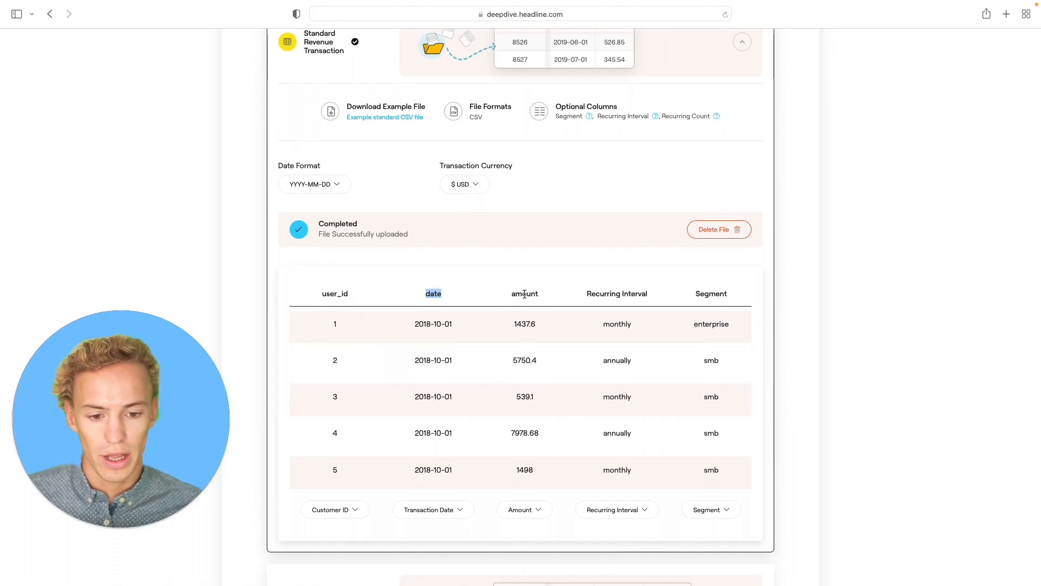
pyautogui.doubleClick(525, 294)
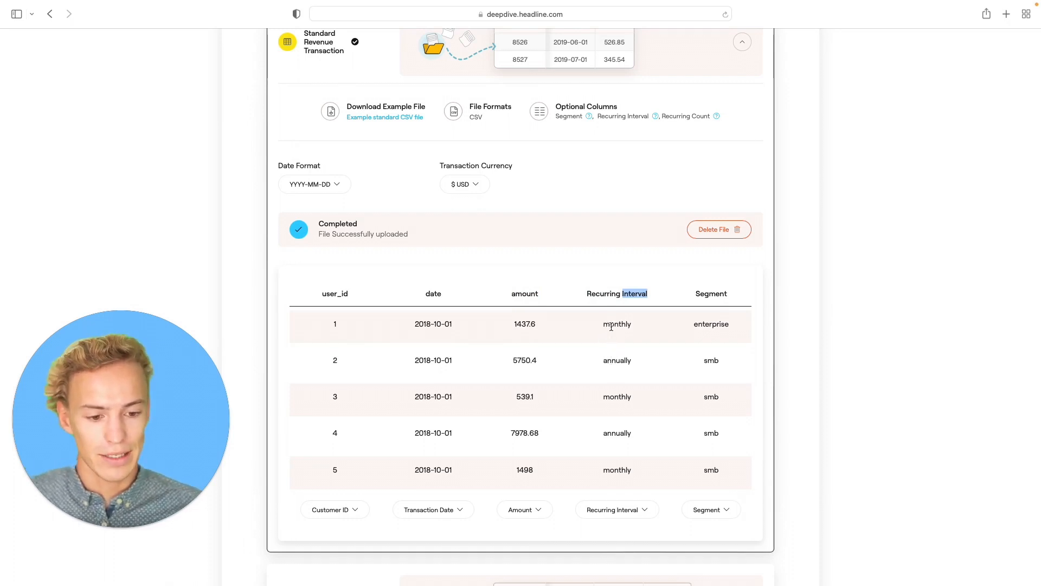
pyautogui.doubleClick(617, 323)
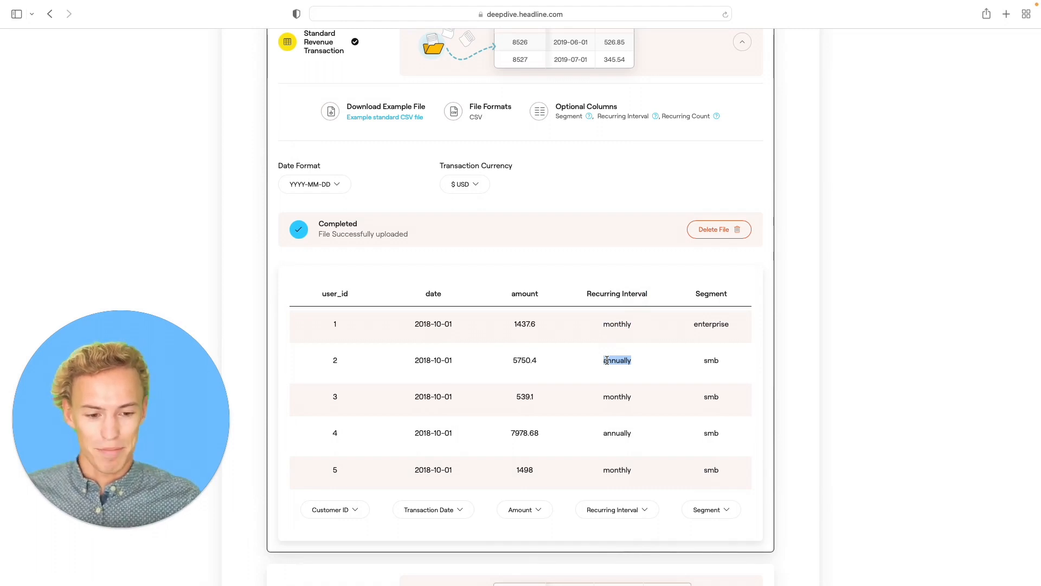
pyautogui.click(433, 360)
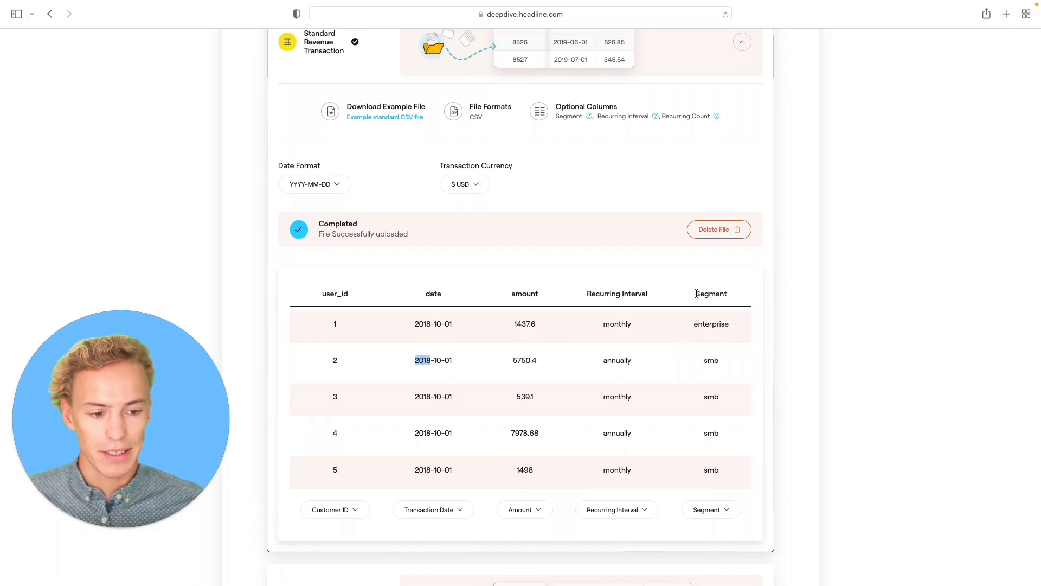
pyautogui.doubleClick(711, 294)
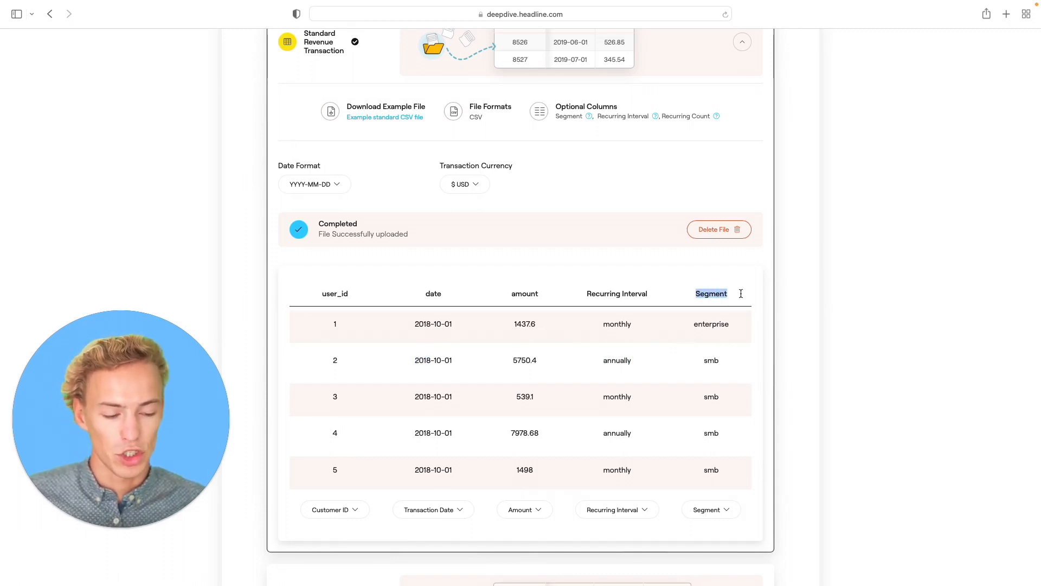
pyautogui.moveTo(690, 330)
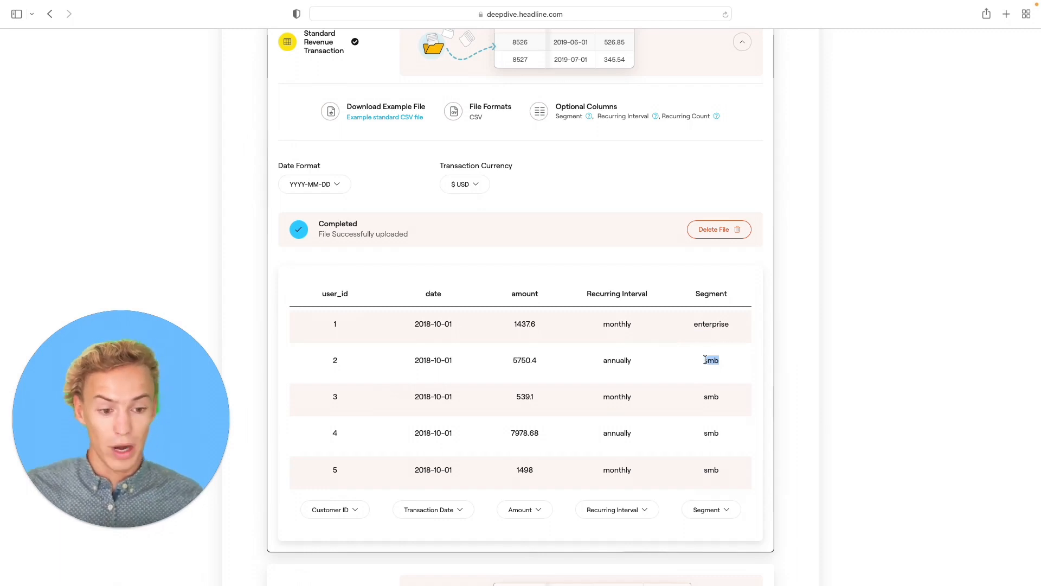
pyautogui.scroll(-3)
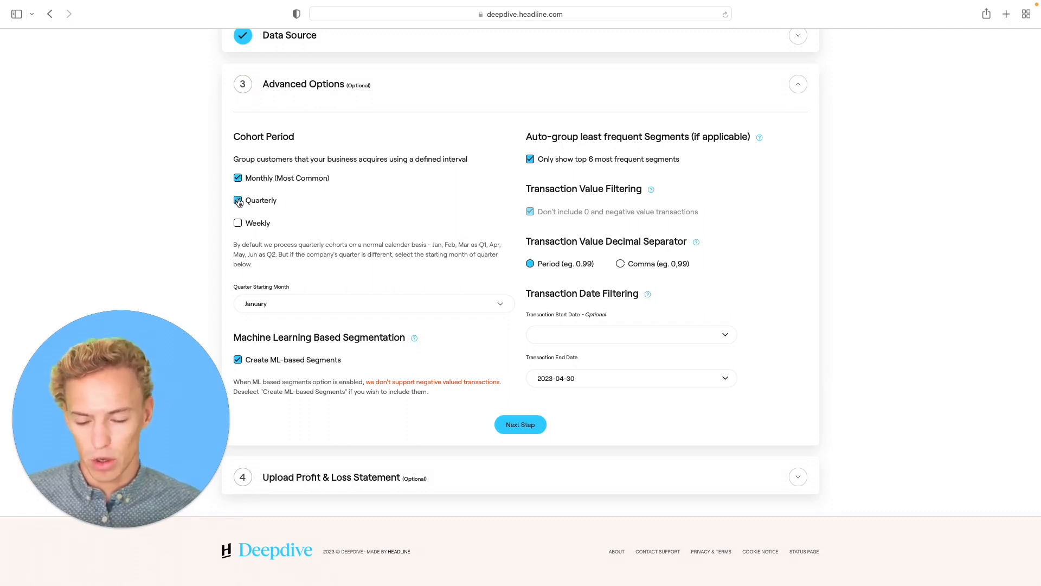
# Step: Add Quarterly cohort grouping alongside Monthly and continue to the P&L upload step
pyautogui.click(238, 200)
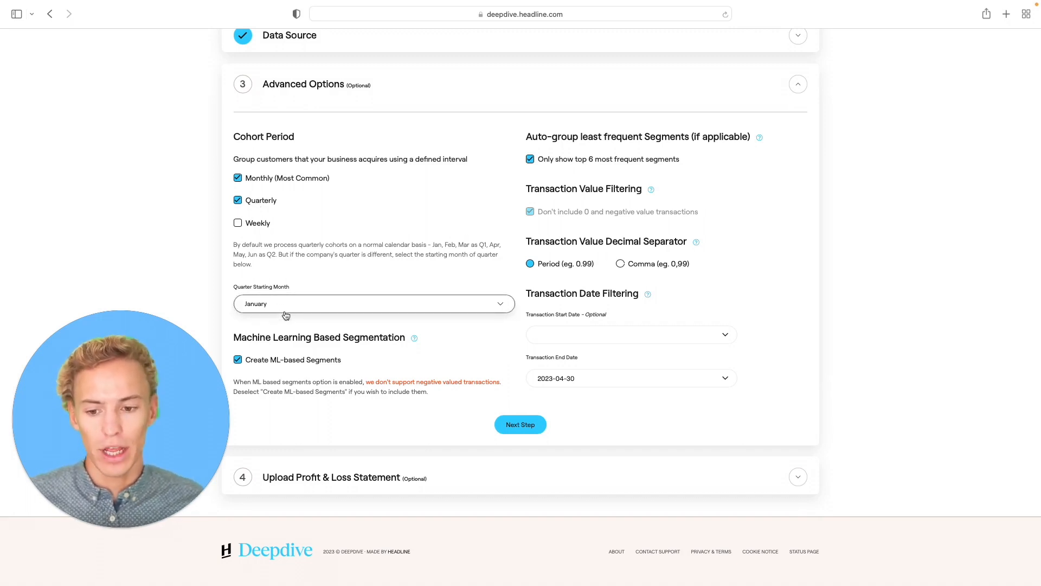
pyautogui.click(374, 304)
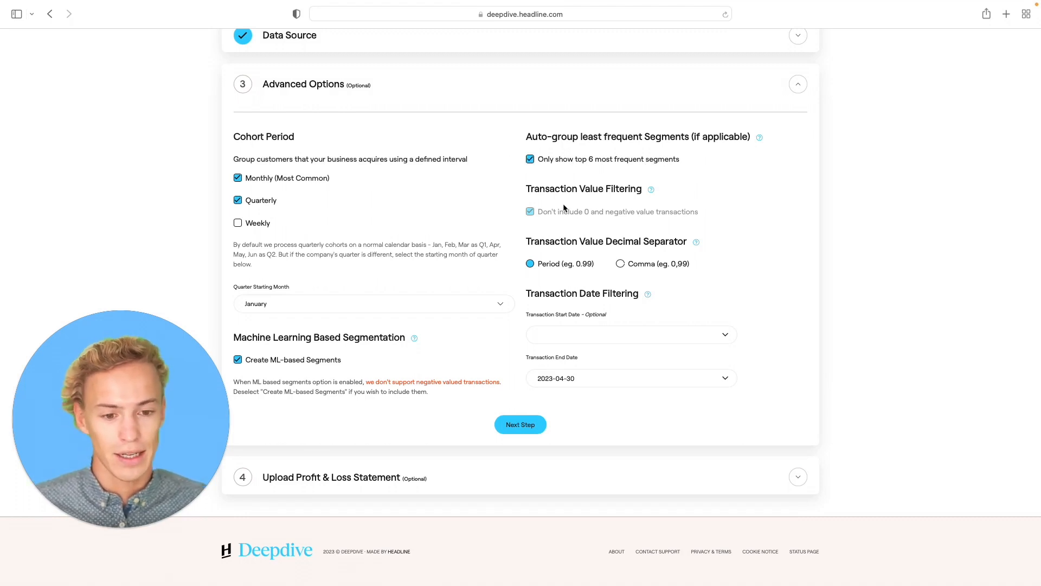
pyautogui.moveTo(566, 219)
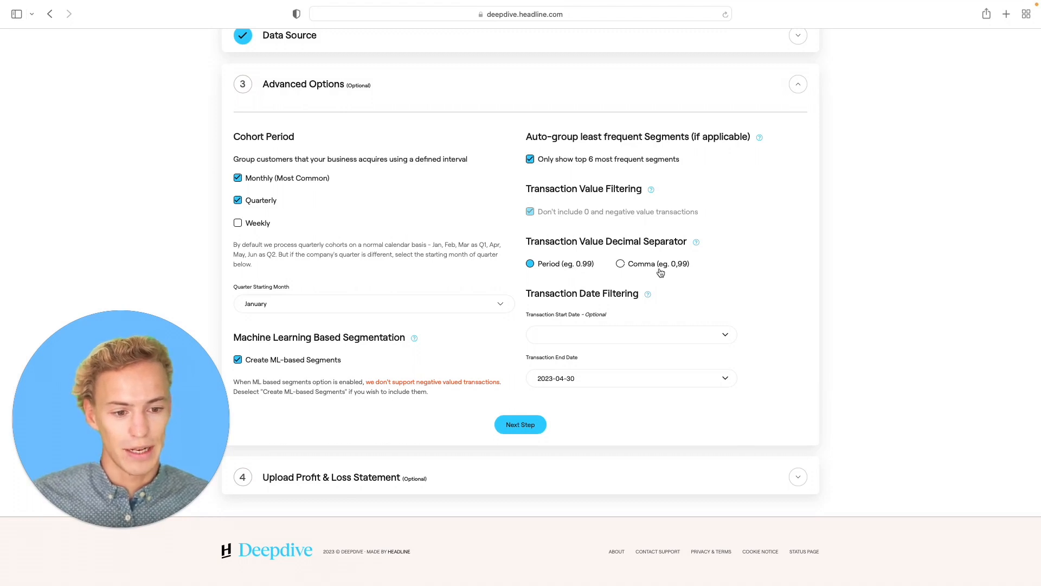
pyautogui.moveTo(677, 271)
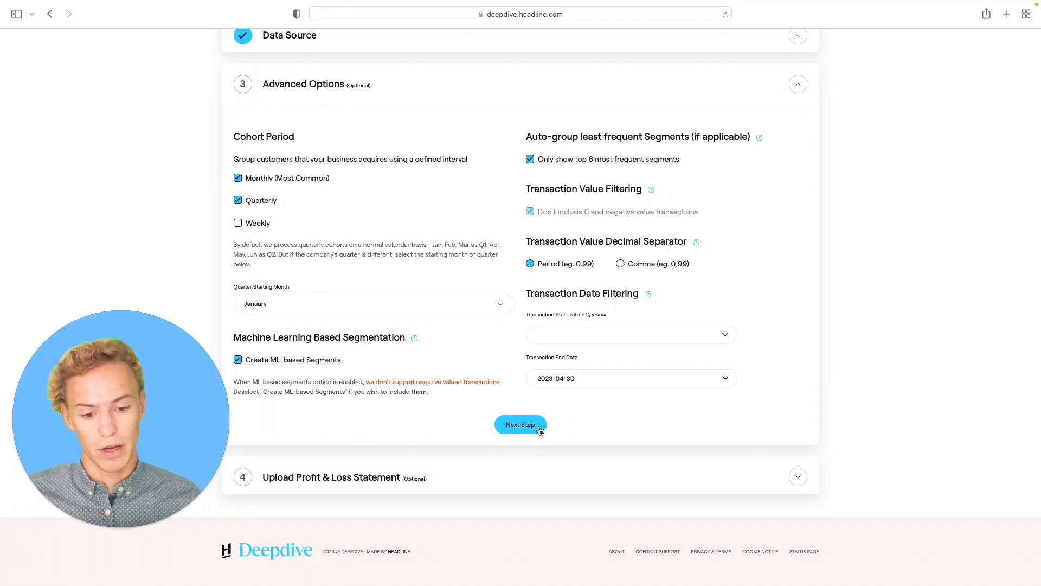
pyautogui.click(519, 424)
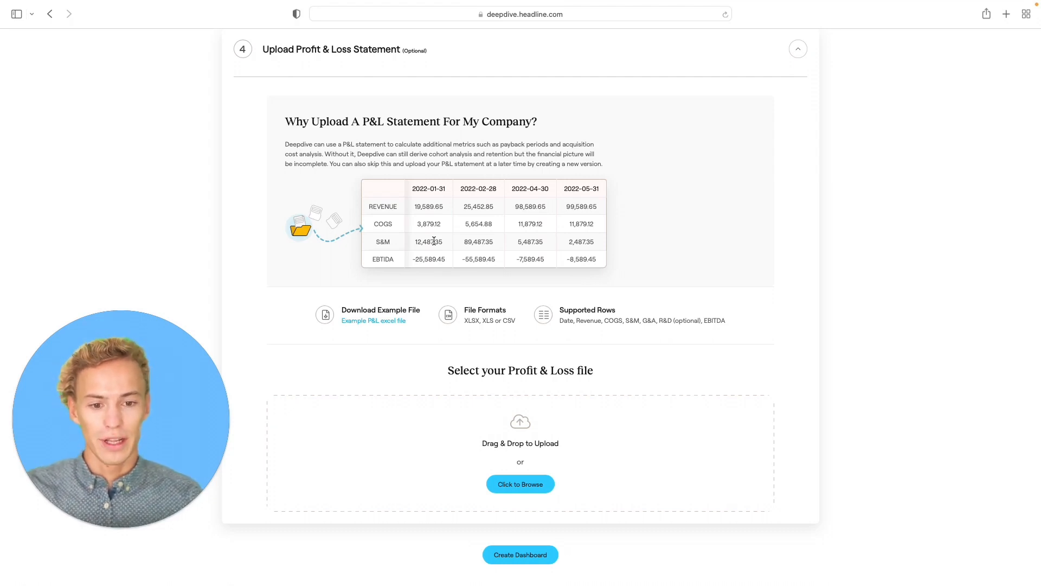
pyautogui.moveTo(503, 227)
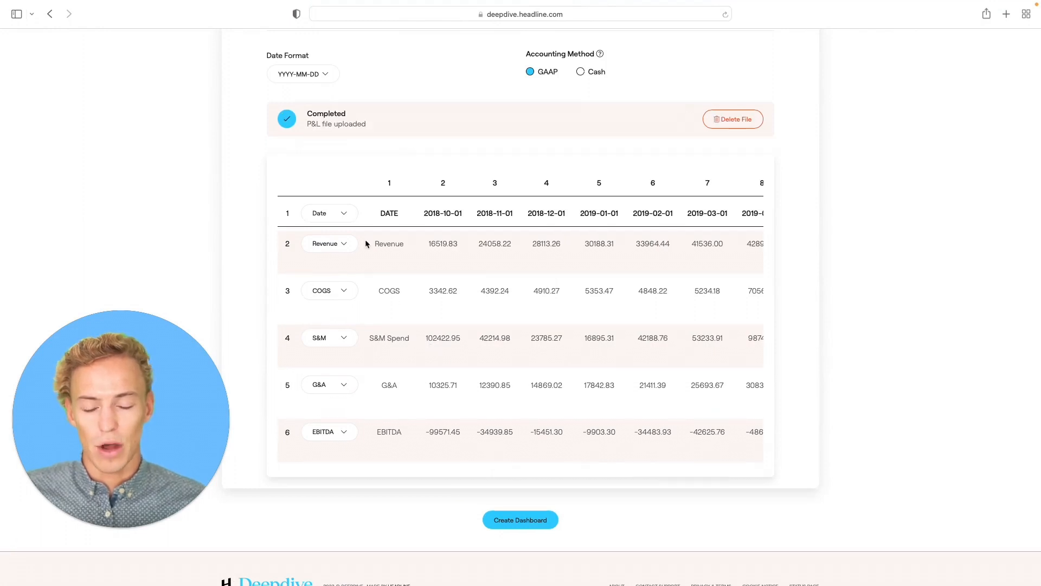
# Step: Upload the P&L statement file, review its row preview and request dashboard creation
pyautogui.doubleClick(390, 244)
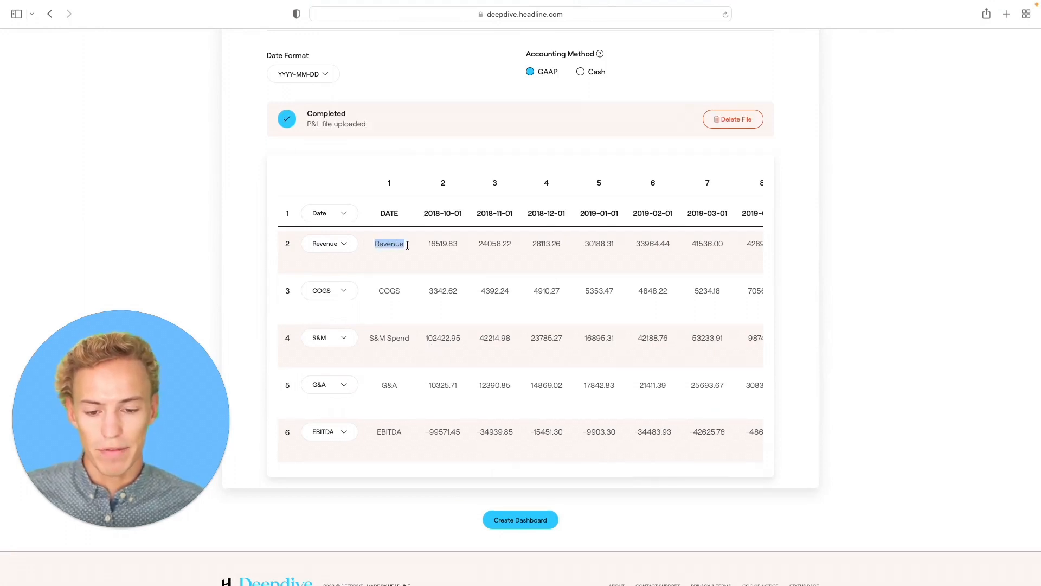
pyautogui.click(389, 291)
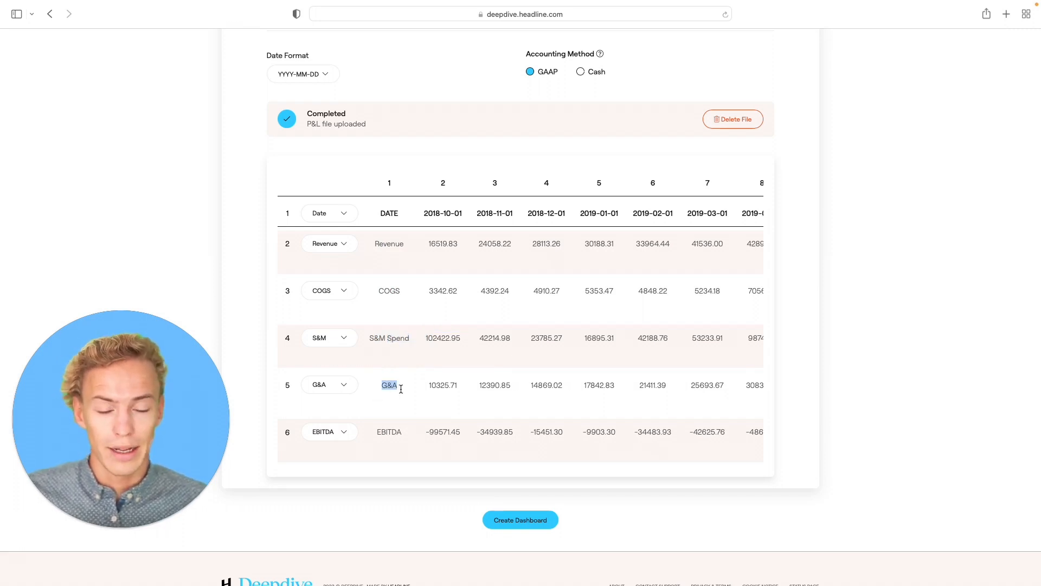
pyautogui.doubleClick(388, 432)
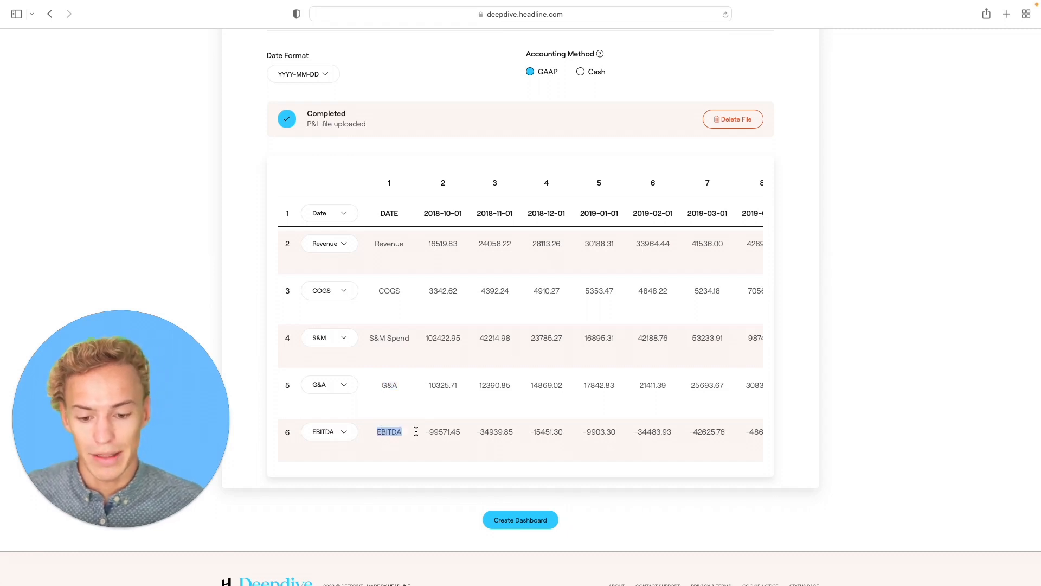
pyautogui.moveTo(466, 266)
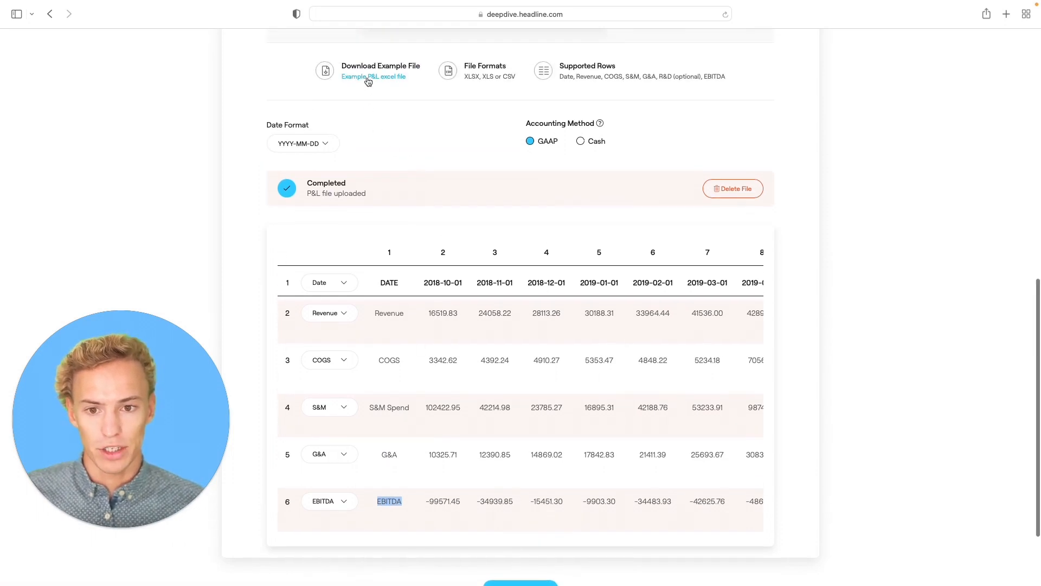
pyautogui.scroll(-3)
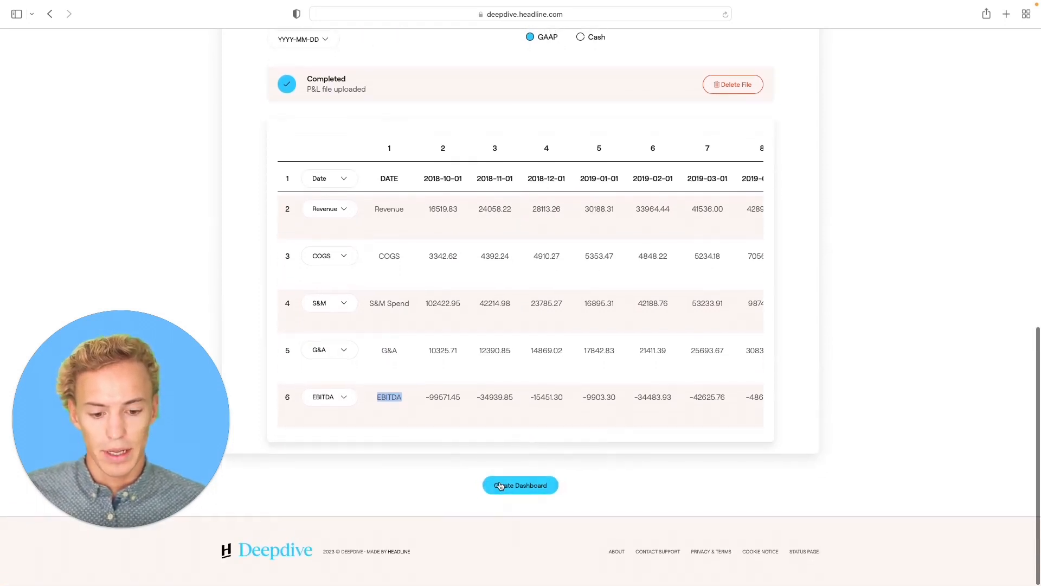
pyautogui.click(520, 14)
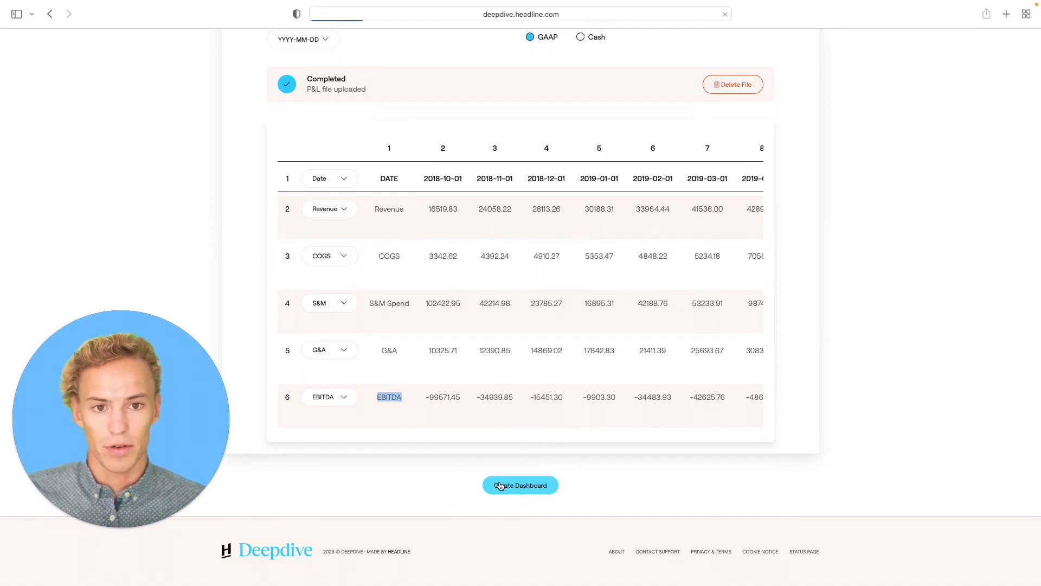
# Step: Confirm creation and view the finished Monthly Dashboard from the processing-complete page
pyautogui.click(520, 485)
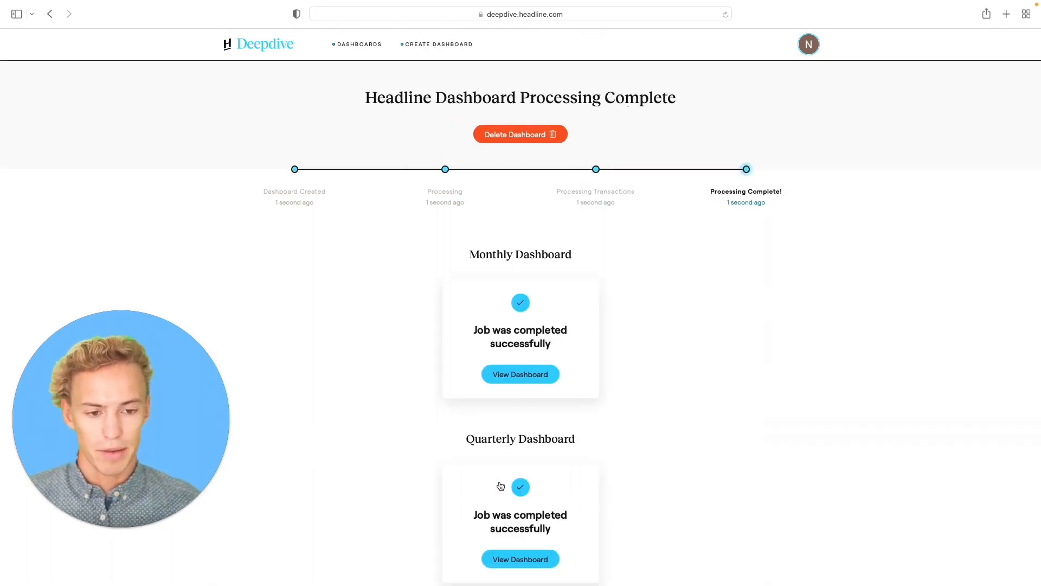
pyautogui.moveTo(420, 386)
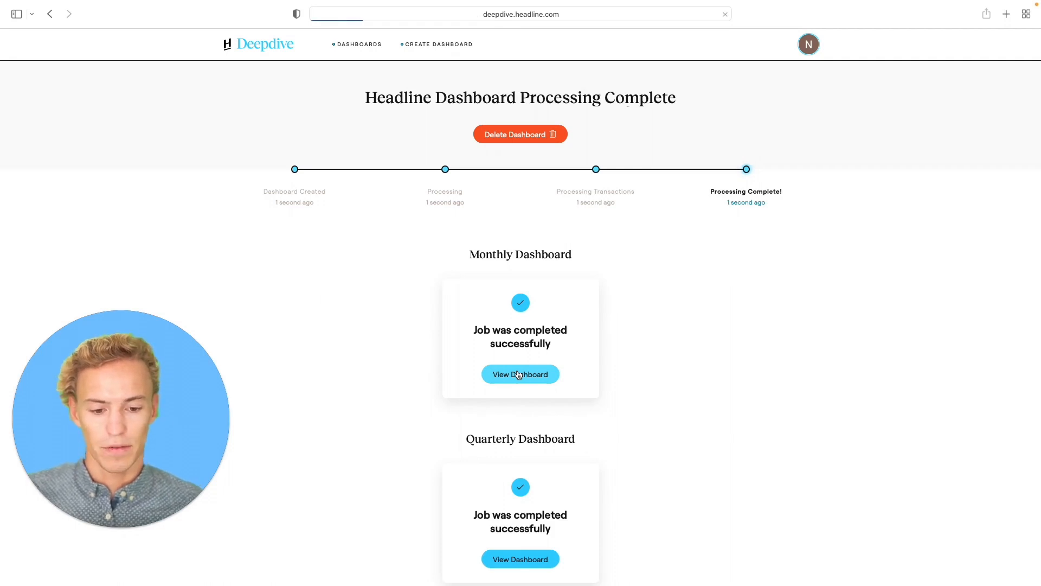
pyautogui.click(520, 374)
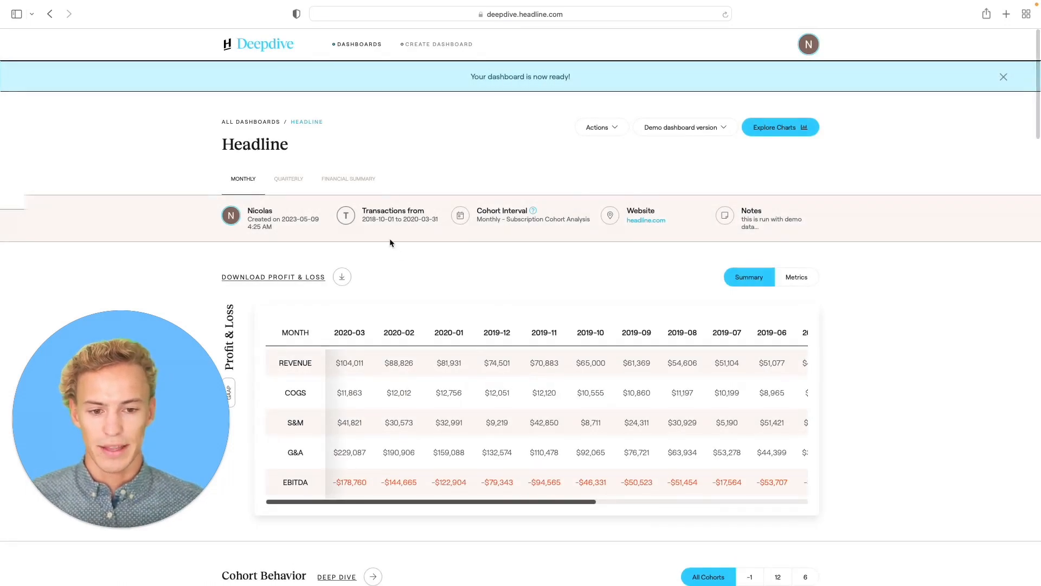
# Step: Scroll through the Cohort Behavior, Retention, Unit Economics and Segmentation chart sections
pyautogui.scroll(-3)
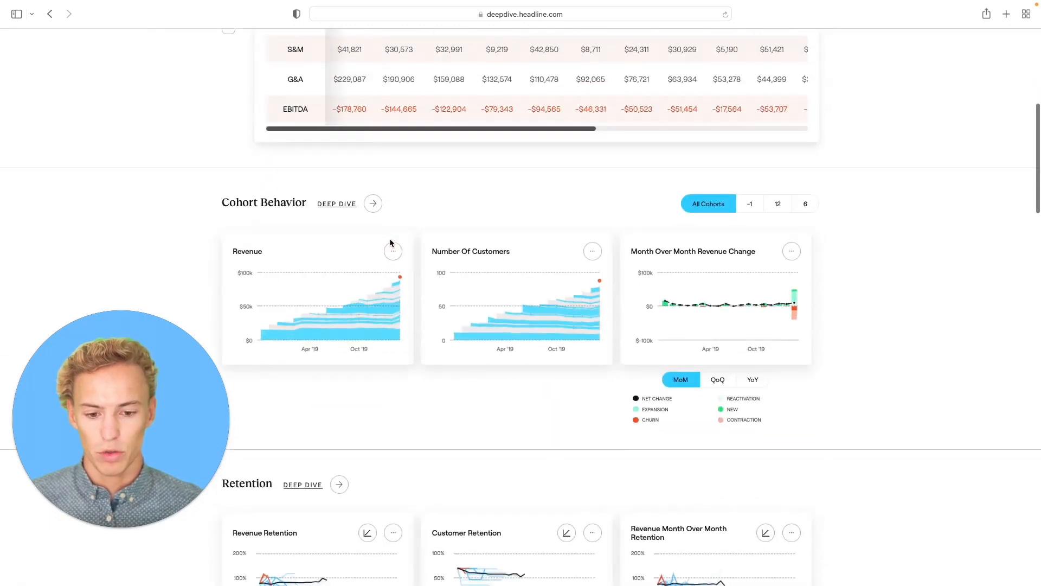
pyautogui.scroll(-3)
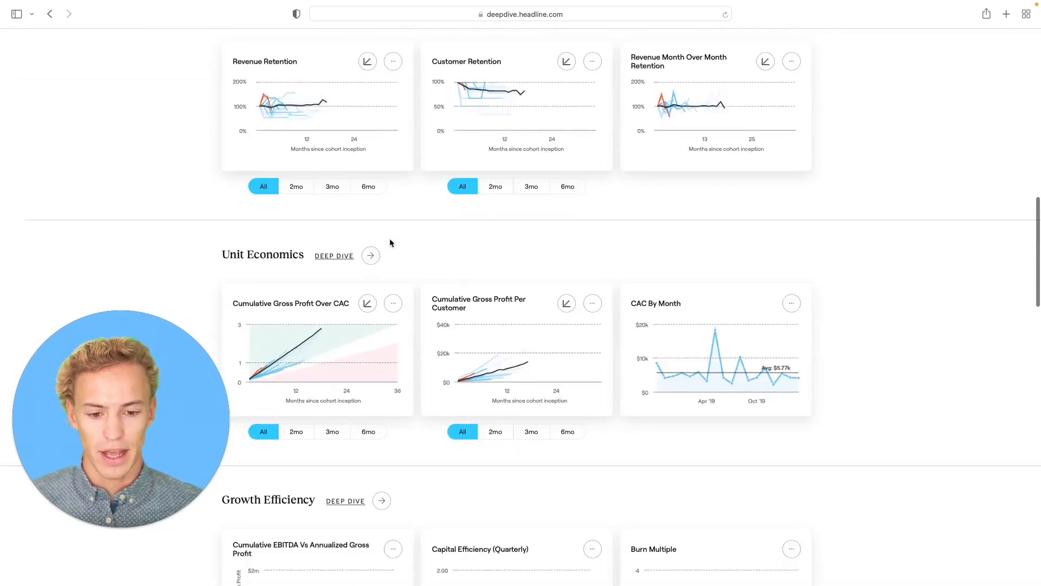
pyautogui.scroll(-3)
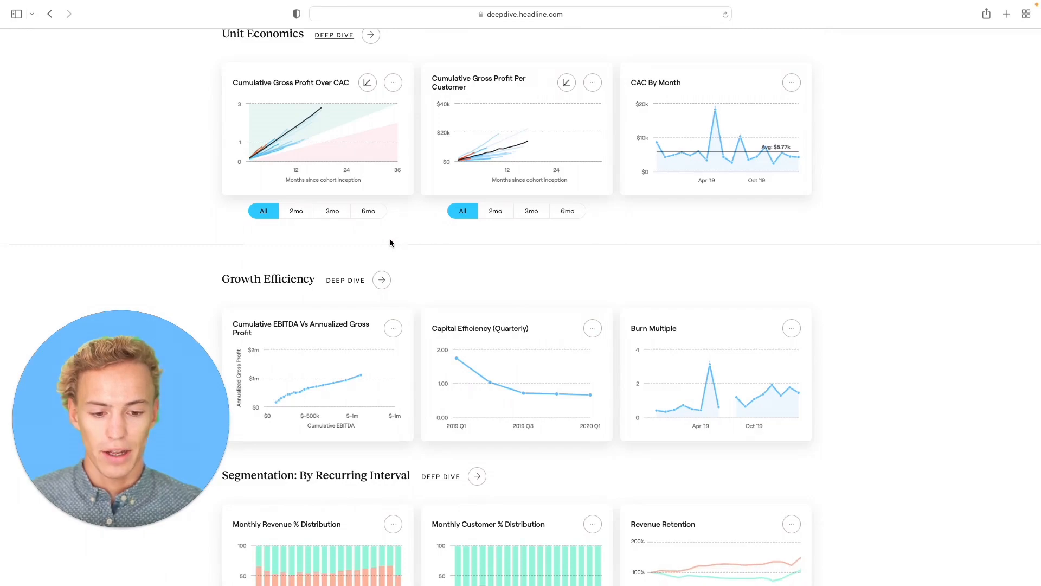
pyautogui.scroll(-3)
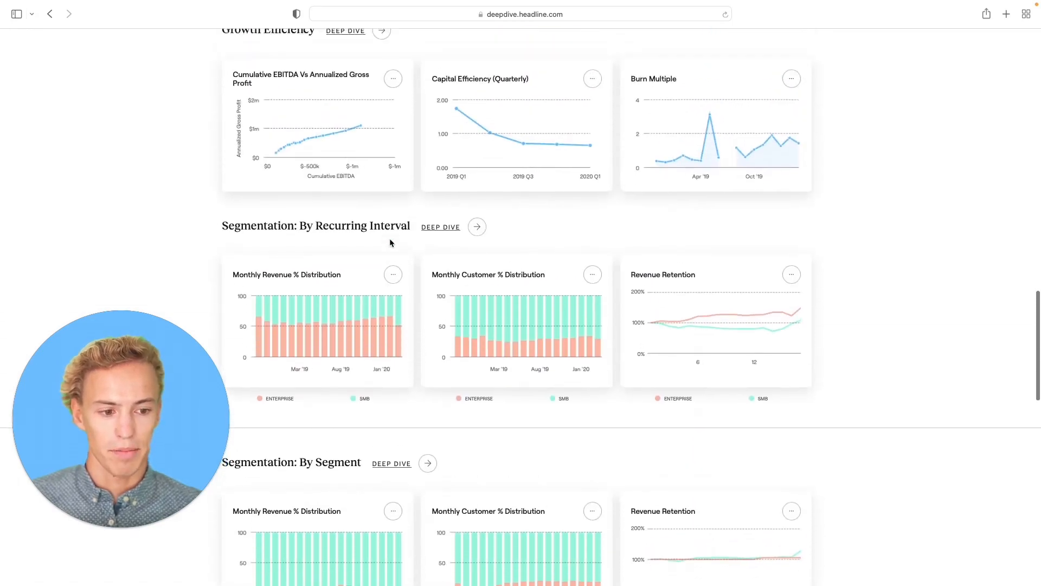